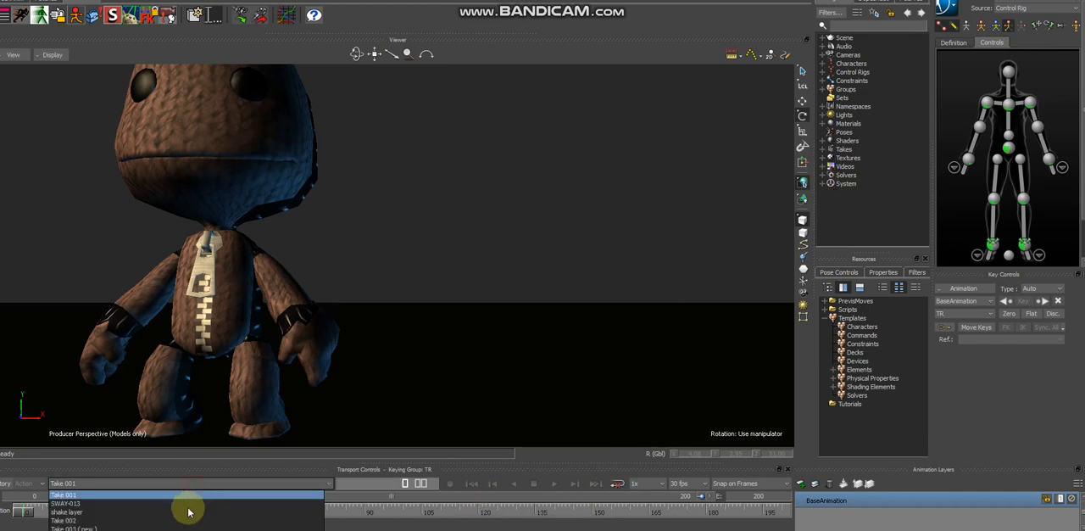
Add AnimLayer1 above BaseAnimation, make it active, and scrub to a problem frame for the wrists.
{"action": "left_click", "coordinate": [65, 521]}
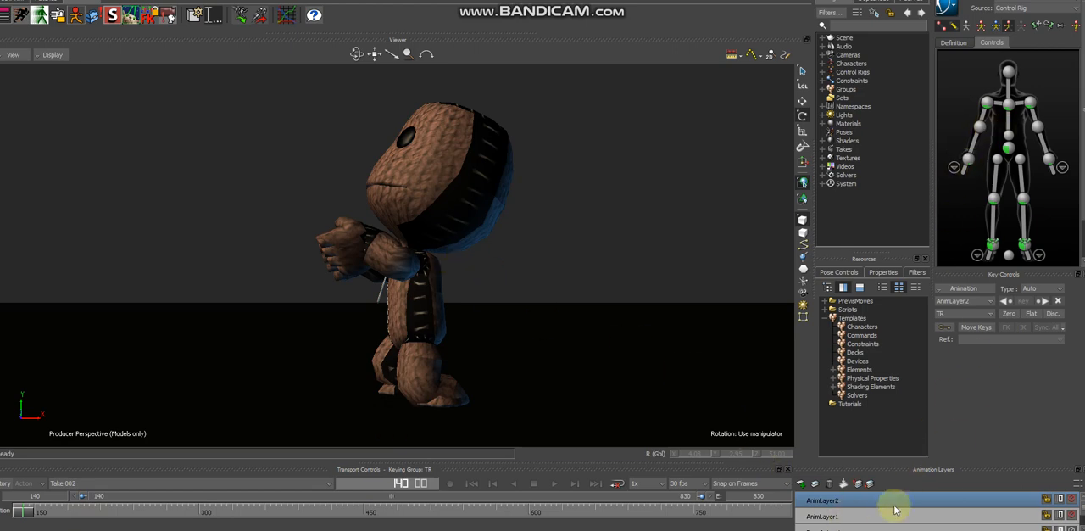
{"action": "left_click", "coordinate": [822, 515]}
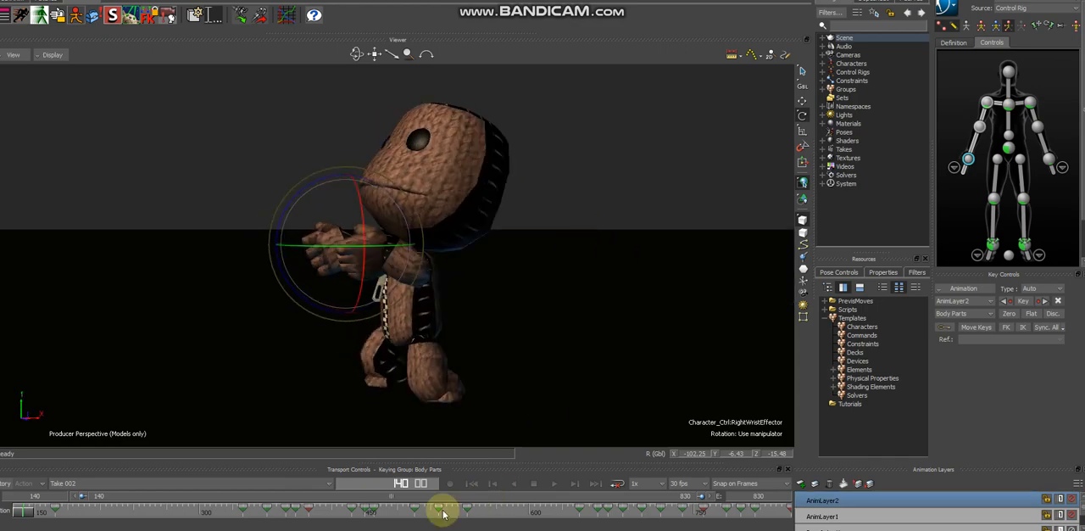
{"action": "left_click_drag", "start_coordinate": [441, 509], "coordinate": [139, 509]}
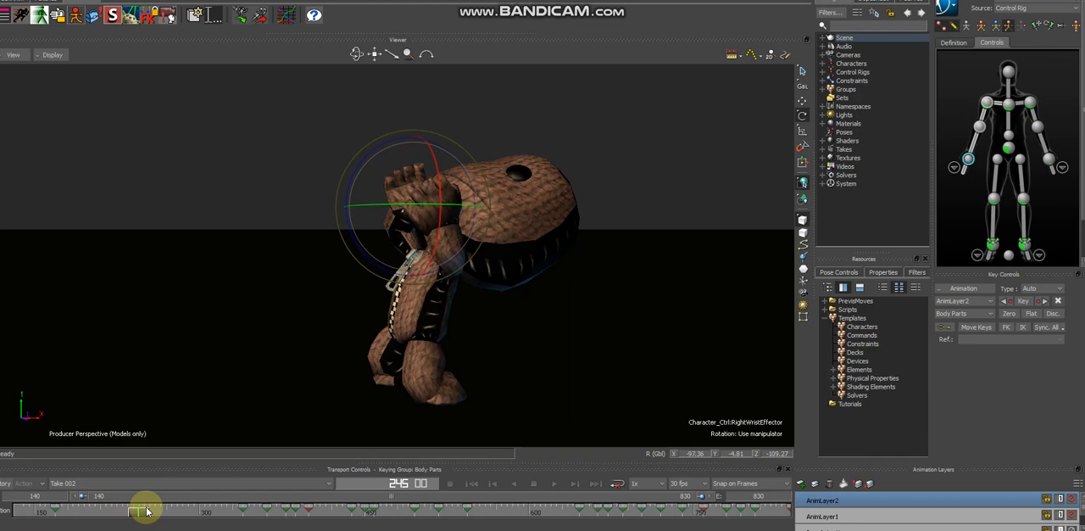
{"action": "left_click", "coordinate": [1025, 105]}
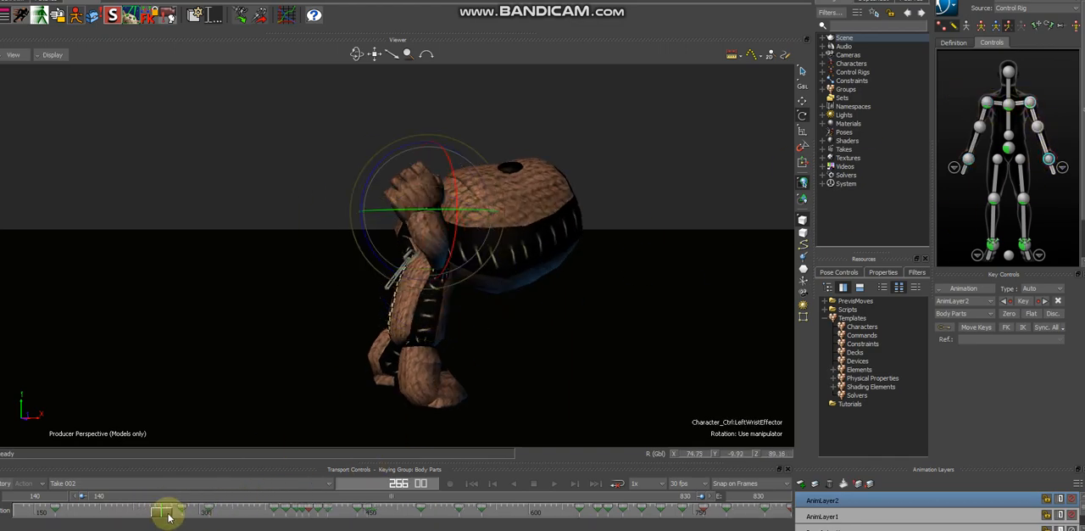
{"action": "left_click_drag", "start_coordinate": [166, 512], "coordinate": [253, 512]}
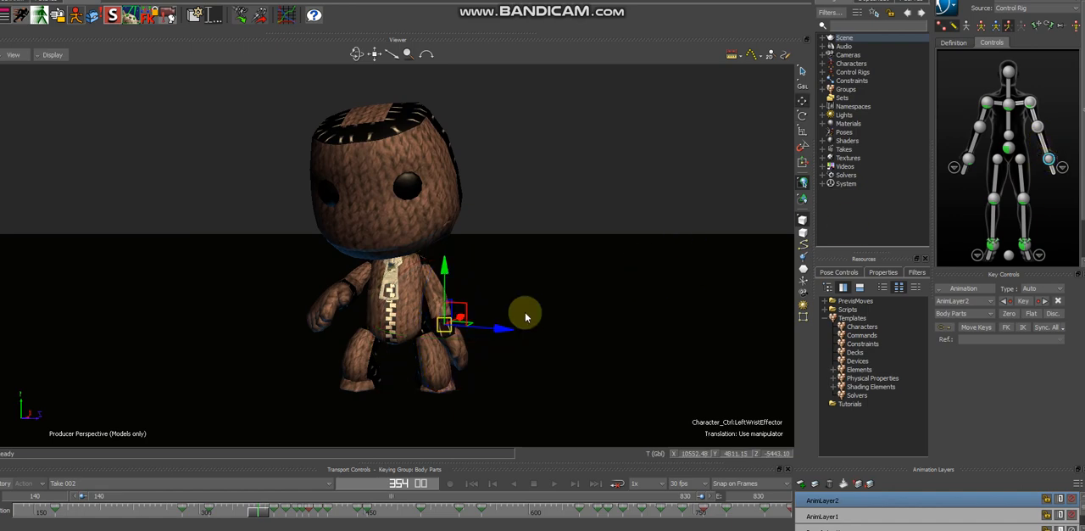
Reposition Sackboy's left then right wrist effectors on AnimLayer1 at later frames and key them.
{"action": "left_click_drag", "start_coordinate": [525, 314], "coordinate": [444, 285]}
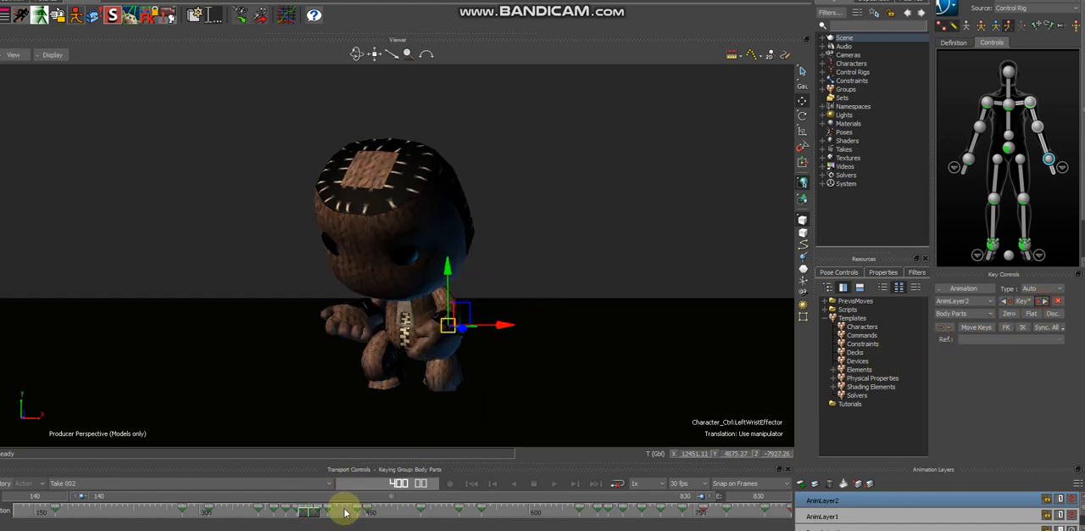
{"action": "left_click_drag", "start_coordinate": [346, 512], "coordinate": [331, 512]}
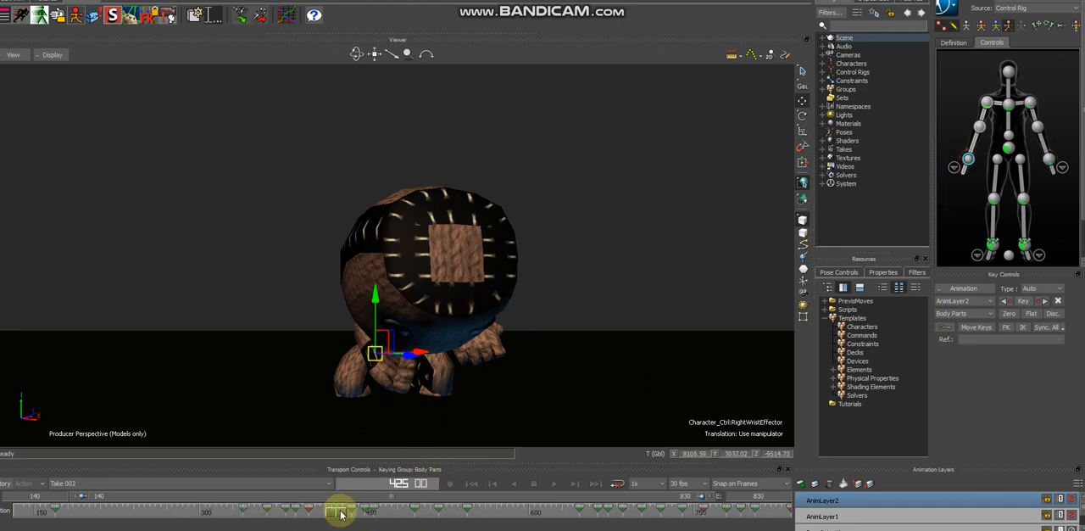
{"action": "left_click_drag", "start_coordinate": [339, 512], "coordinate": [371, 512]}
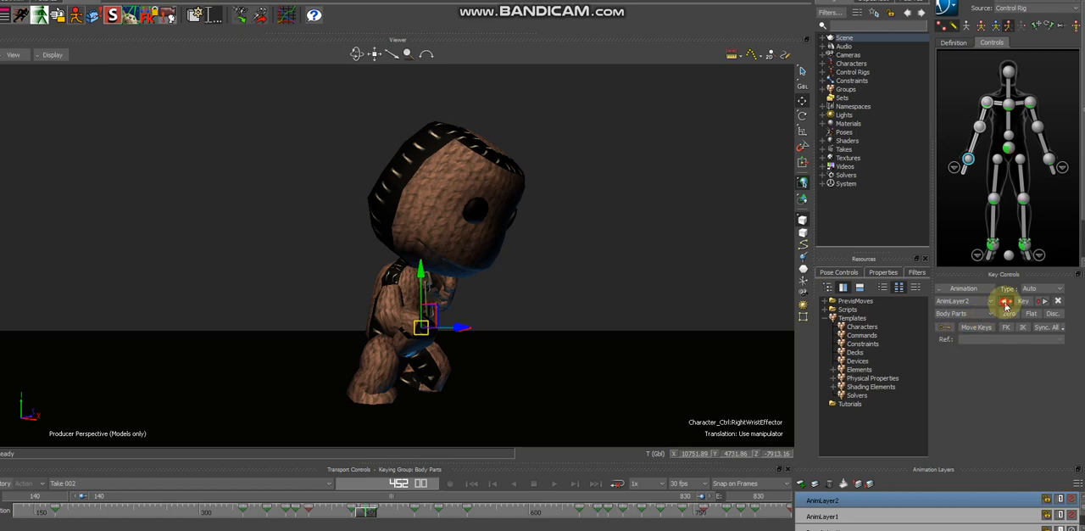
{"action": "left_click_drag", "start_coordinate": [461, 327], "coordinate": [491, 335]}
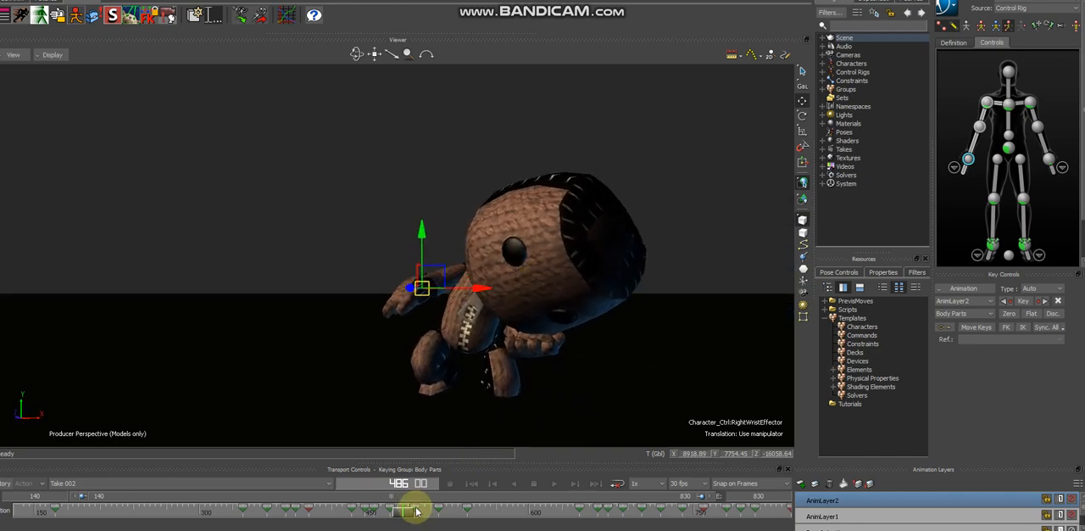
Scrub forward through the take to the front-view pose where the right wrist and left shoulder need fixing.
{"action": "left_click_drag", "start_coordinate": [415, 509], "coordinate": [437, 512]}
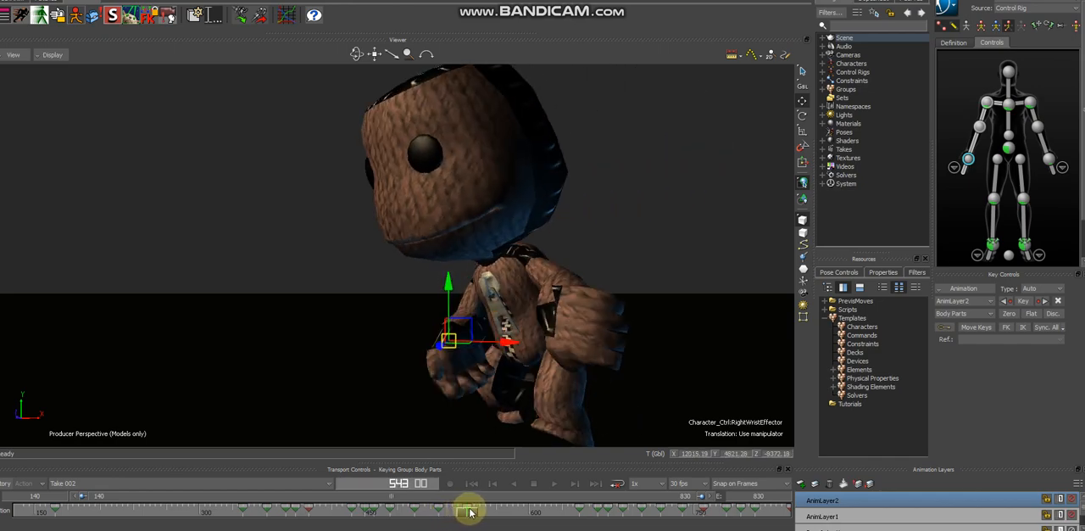
{"action": "left_click_drag", "start_coordinate": [472, 512], "coordinate": [493, 512]}
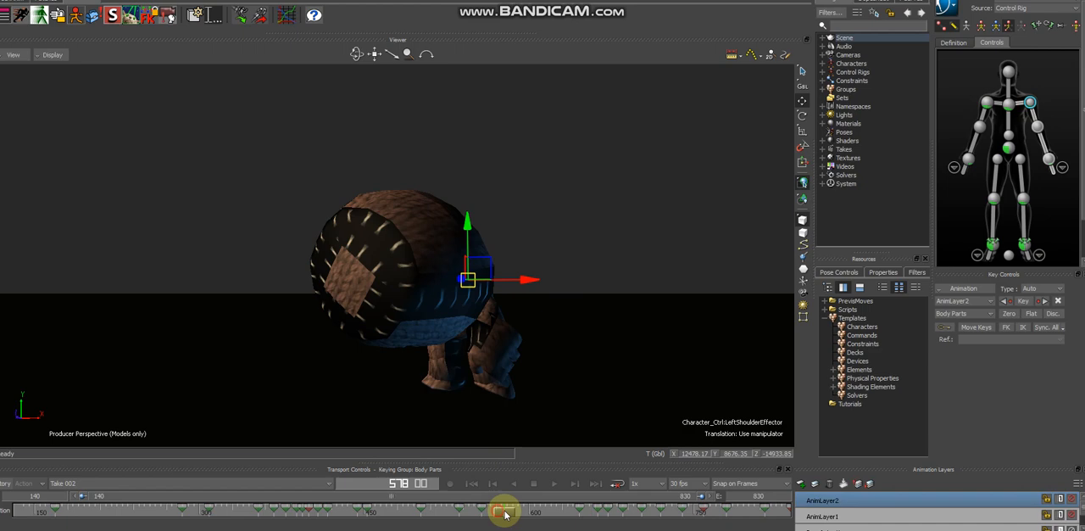
{"action": "left_click_drag", "start_coordinate": [505, 512], "coordinate": [526, 512]}
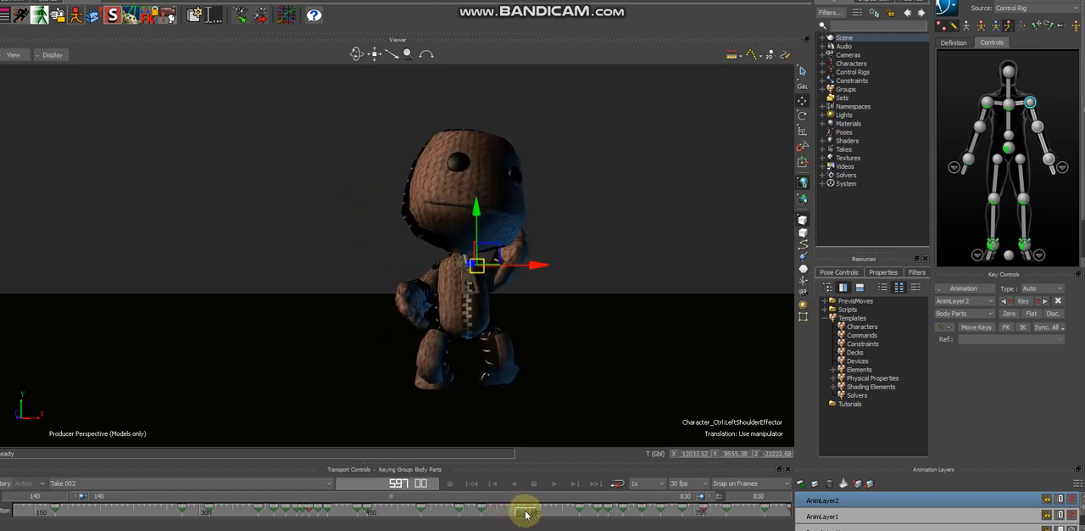
{"action": "left_click_drag", "start_coordinate": [525, 512], "coordinate": [534, 512]}
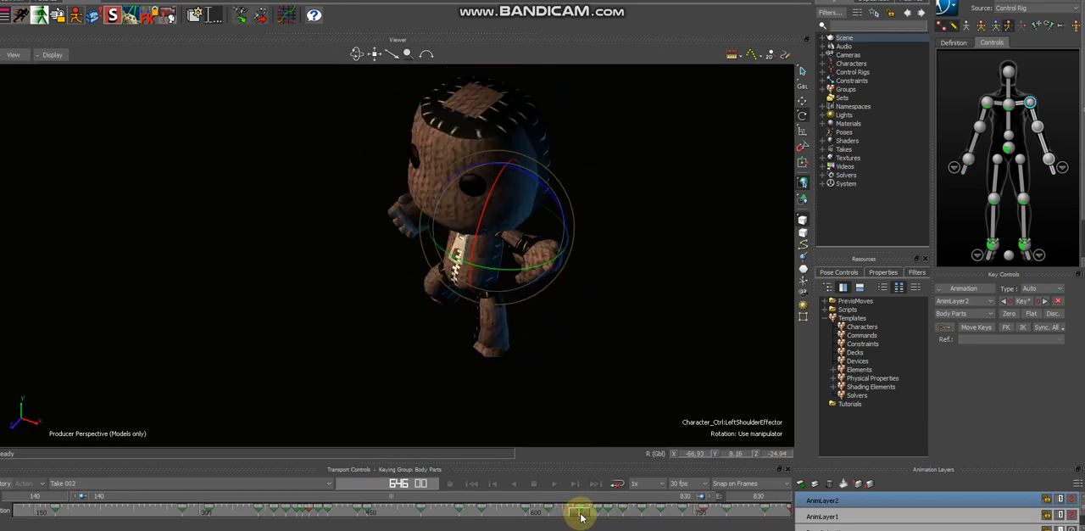
Pull and refine Sackboy's left wrist away from his body on AnimLayer1, then review the arm at later frames.
{"action": "left_click_drag", "start_coordinate": [582, 512], "coordinate": [600, 512]}
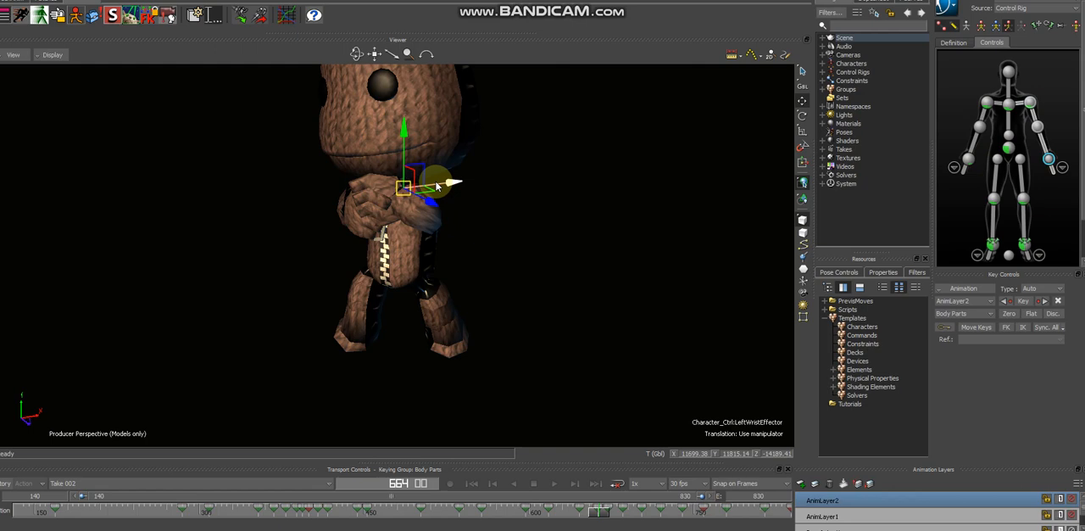
{"action": "left_click_drag", "start_coordinate": [437, 185], "coordinate": [440, 200]}
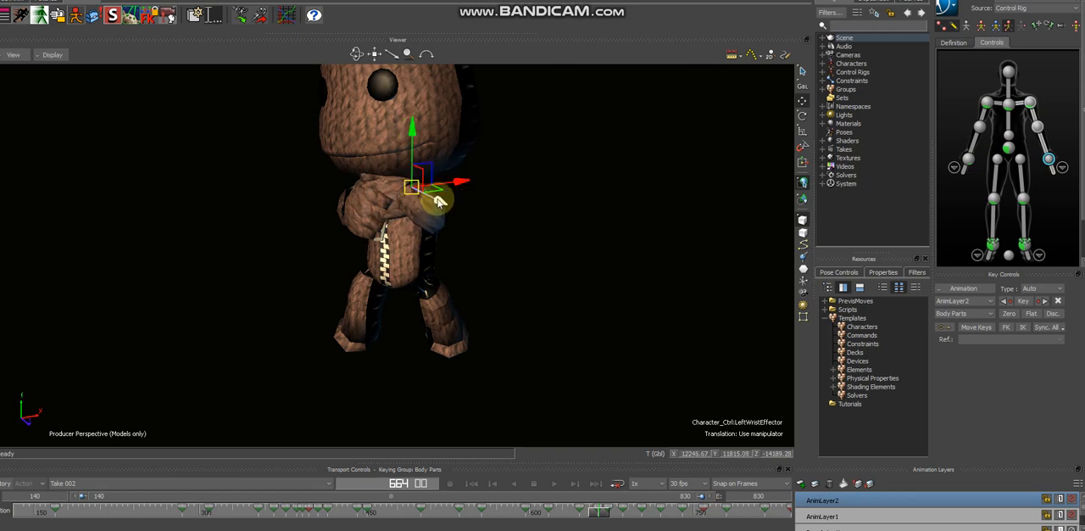
{"action": "left_click_drag", "start_coordinate": [410, 187], "coordinate": [420, 190]}
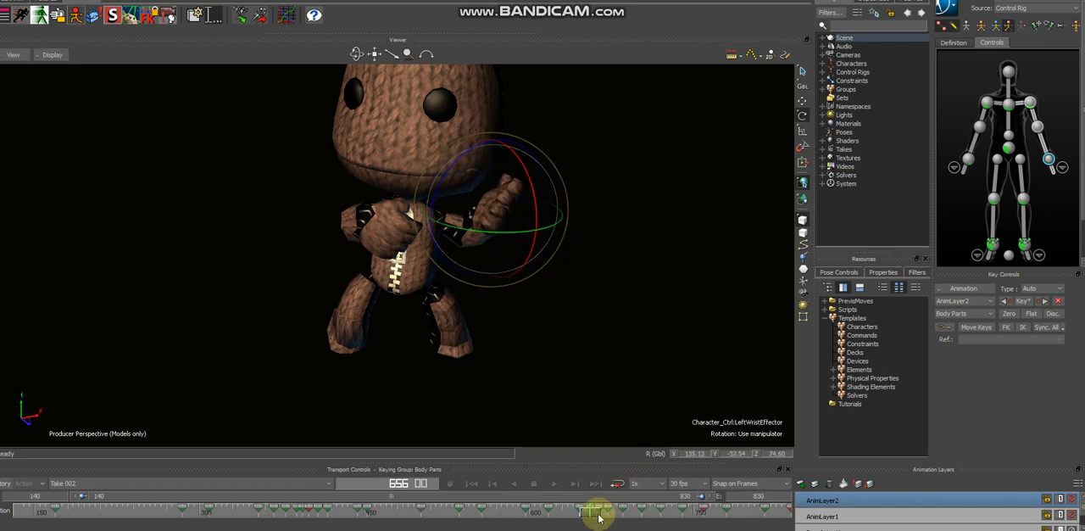
{"action": "left_click_drag", "start_coordinate": [593, 512], "coordinate": [607, 512]}
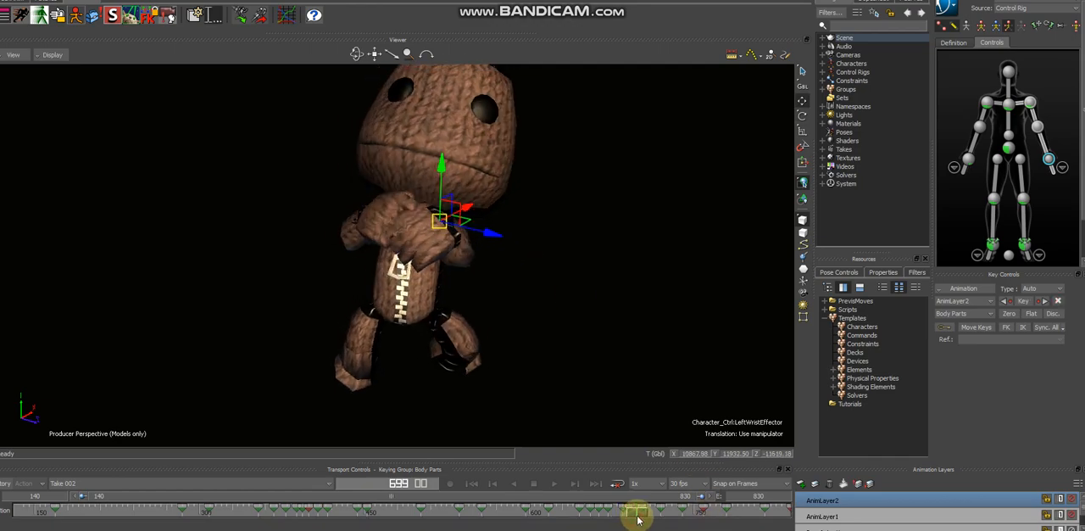
{"action": "left_click_drag", "start_coordinate": [638, 516], "coordinate": [649, 515]}
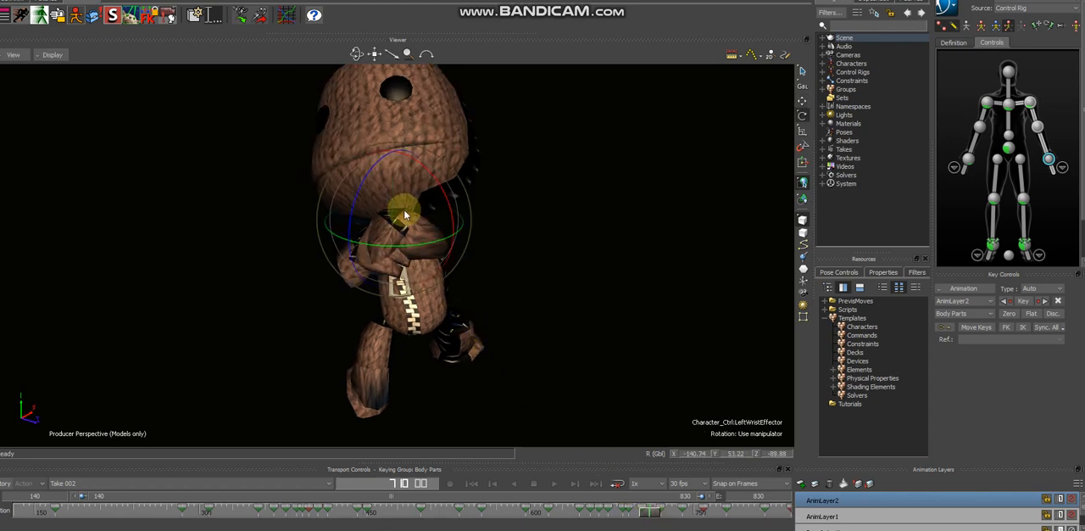
Rotate and move the left hand clear of the body, then reposition the right hand the same way.
{"action": "left_click_drag", "start_coordinate": [403, 212], "coordinate": [421, 251]}
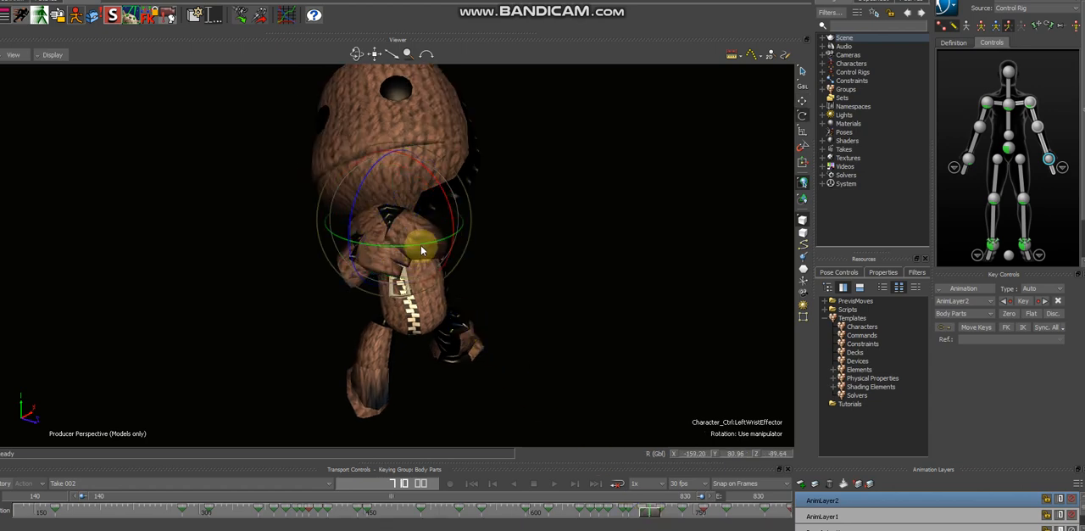
{"action": "left_click_drag", "start_coordinate": [424, 246], "coordinate": [462, 238]}
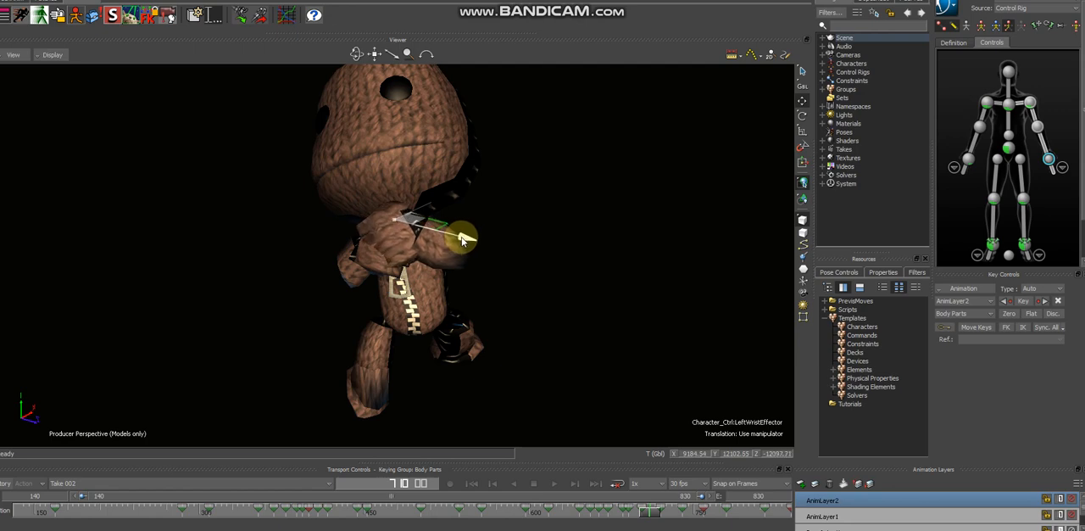
{"action": "left_click", "coordinate": [449, 237]}
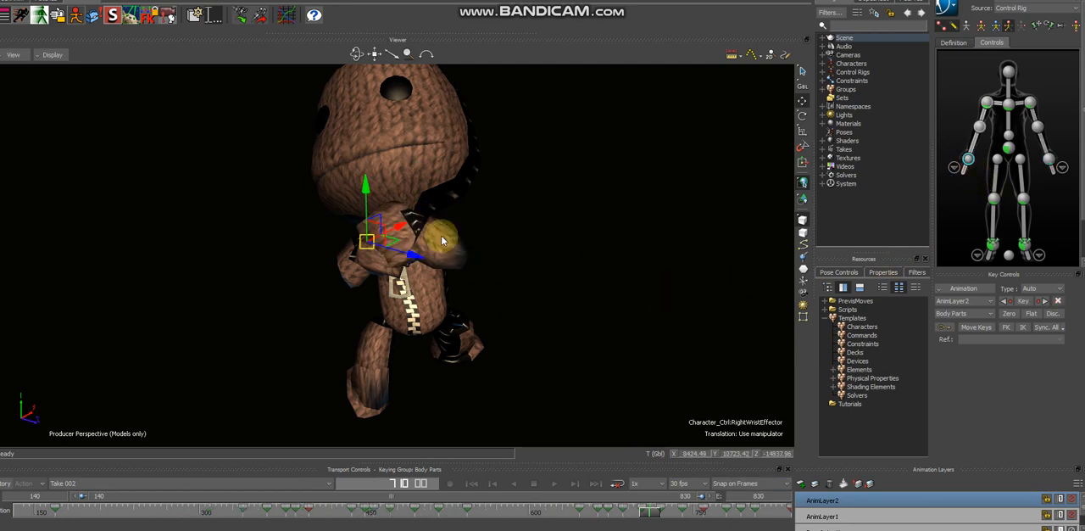
{"action": "left_click_drag", "start_coordinate": [441, 241], "coordinate": [359, 289]}
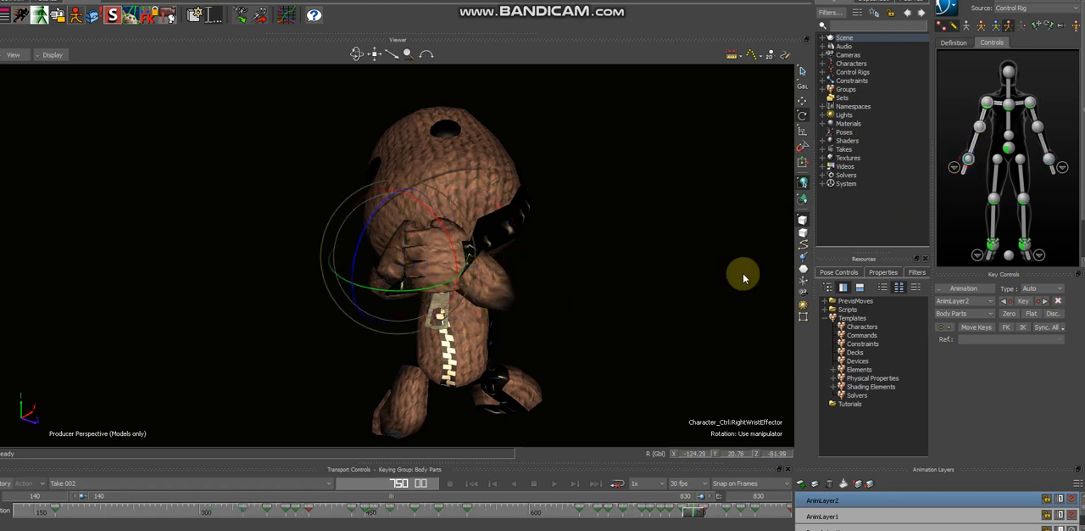
Move closer to Sackboy's hands and scrub to the frames where they clip into his head.
{"action": "left_click_drag", "start_coordinate": [744, 275], "coordinate": [602, 275]}
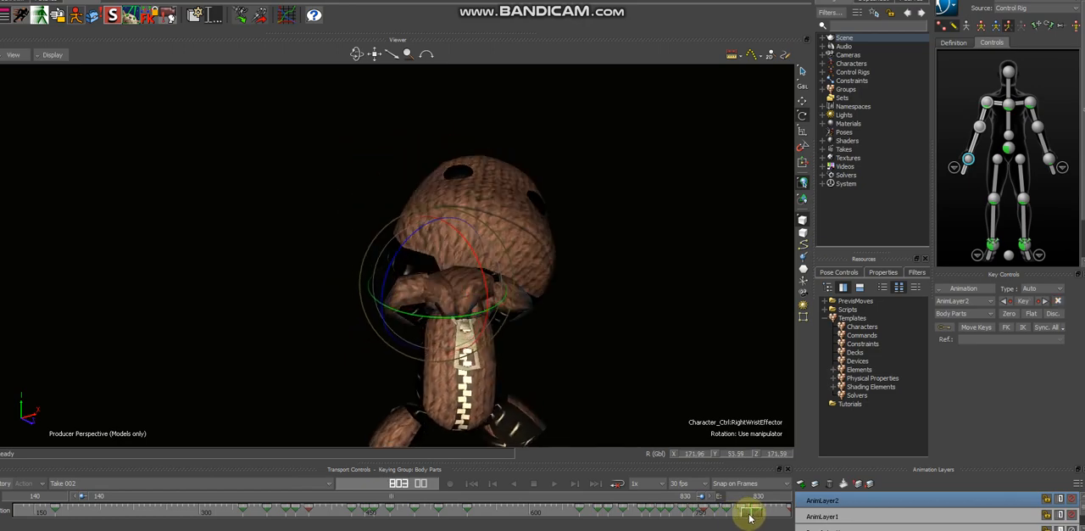
{"action": "left_click_drag", "start_coordinate": [756, 512], "coordinate": [747, 517]}
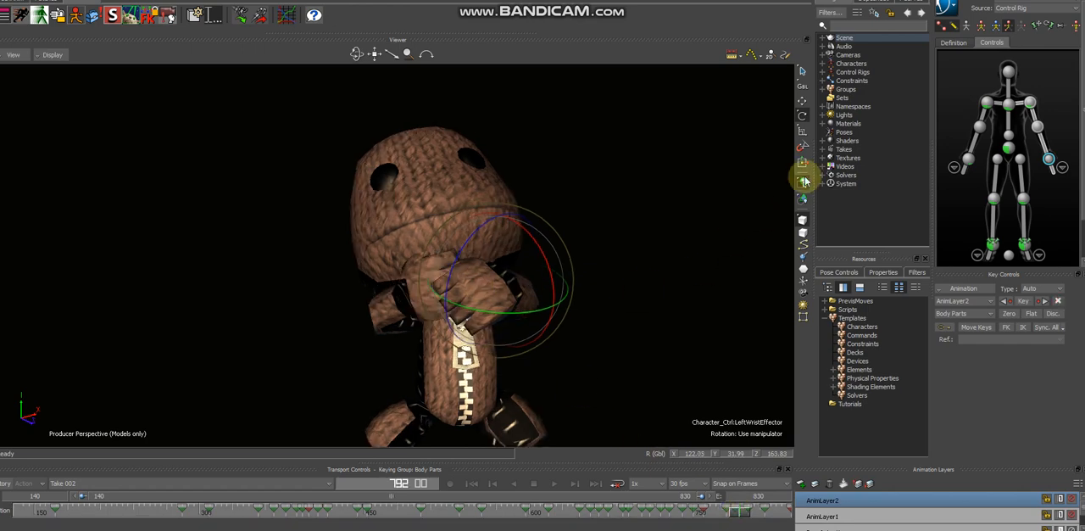
{"action": "left_click", "coordinate": [963, 159]}
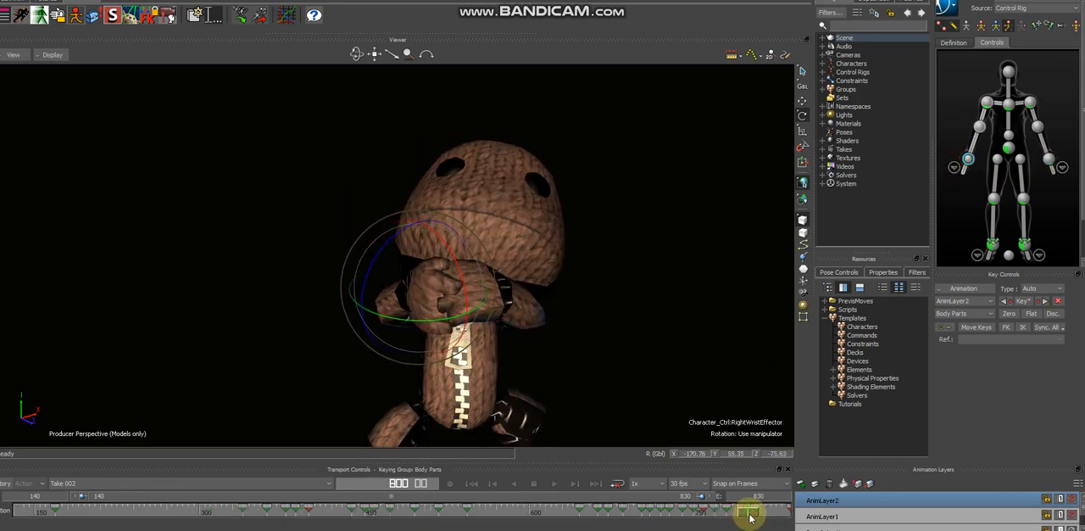
{"action": "left_click_drag", "start_coordinate": [750, 513], "coordinate": [773, 514]}
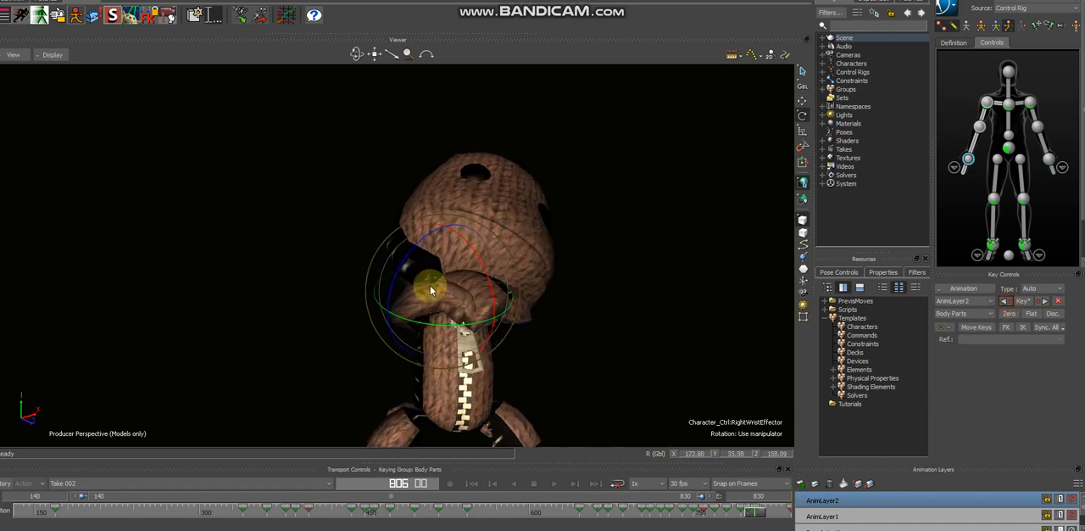
Rotate the right hand away from his face and the left hand clear of his body, keying both.
{"action": "left_click_drag", "start_coordinate": [427, 290], "coordinate": [393, 302]}
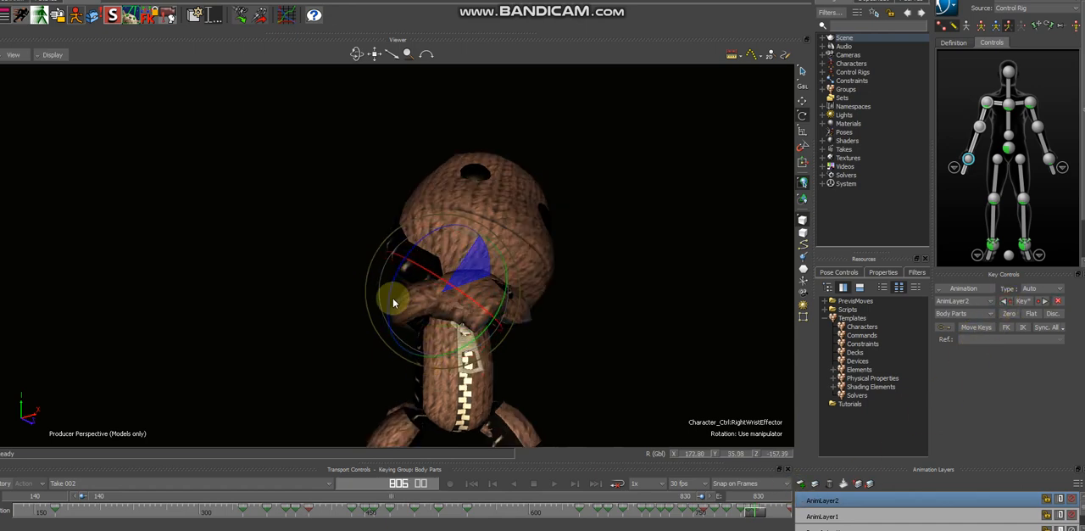
{"action": "left_click_drag", "start_coordinate": [393, 301], "coordinate": [481, 317]}
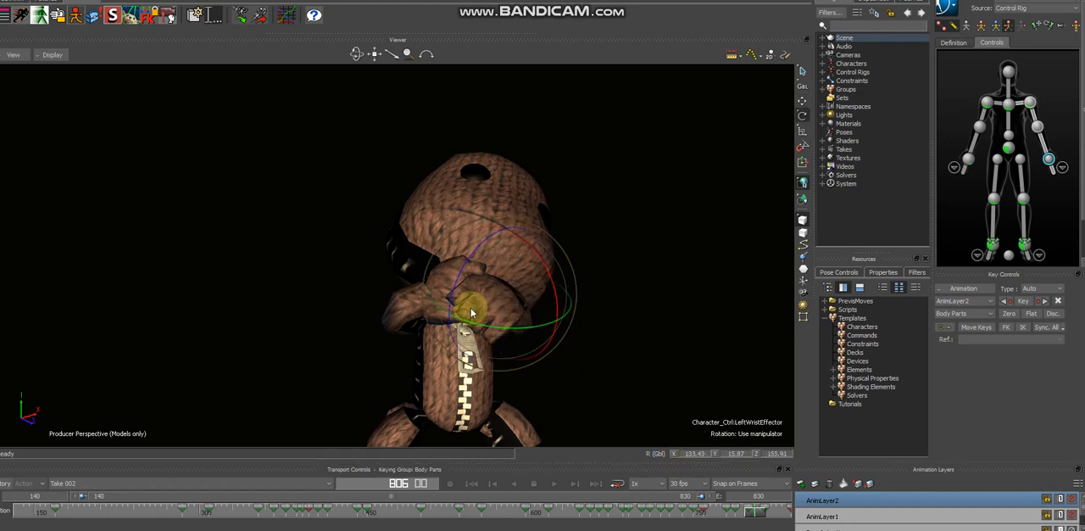
{"action": "left_click_drag", "start_coordinate": [471, 314], "coordinate": [509, 297]}
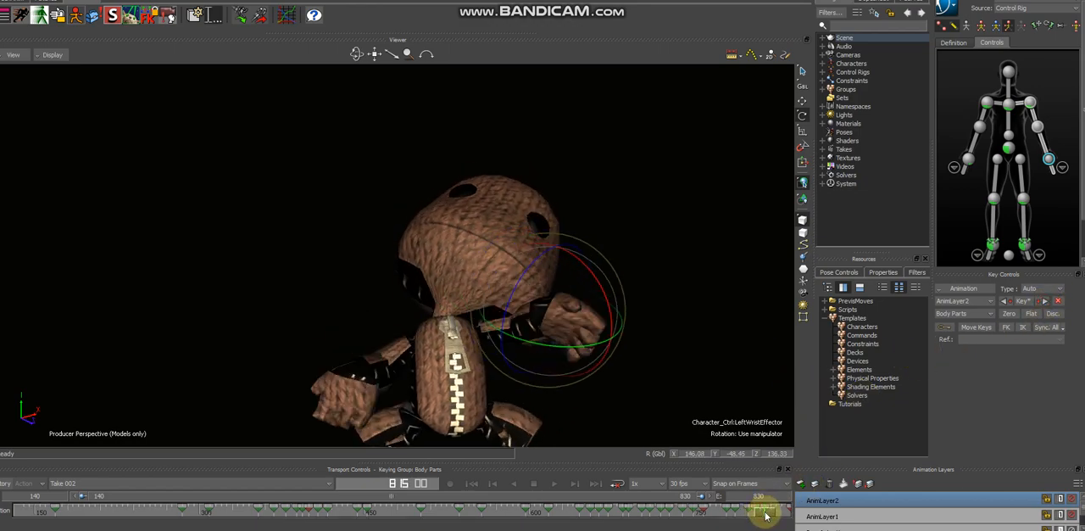
{"action": "left_click_drag", "start_coordinate": [763, 510], "coordinate": [760, 510]}
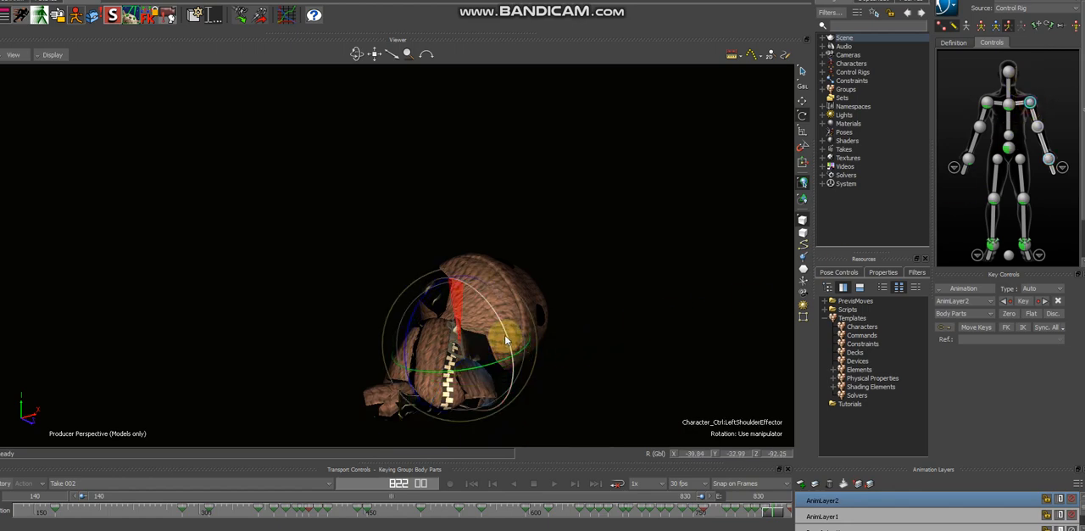
Rotate Sackboy's left shoulder so the arm swings clear of his head, then scrub to check.
{"action": "left_click_drag", "start_coordinate": [505, 339], "coordinate": [488, 314]}
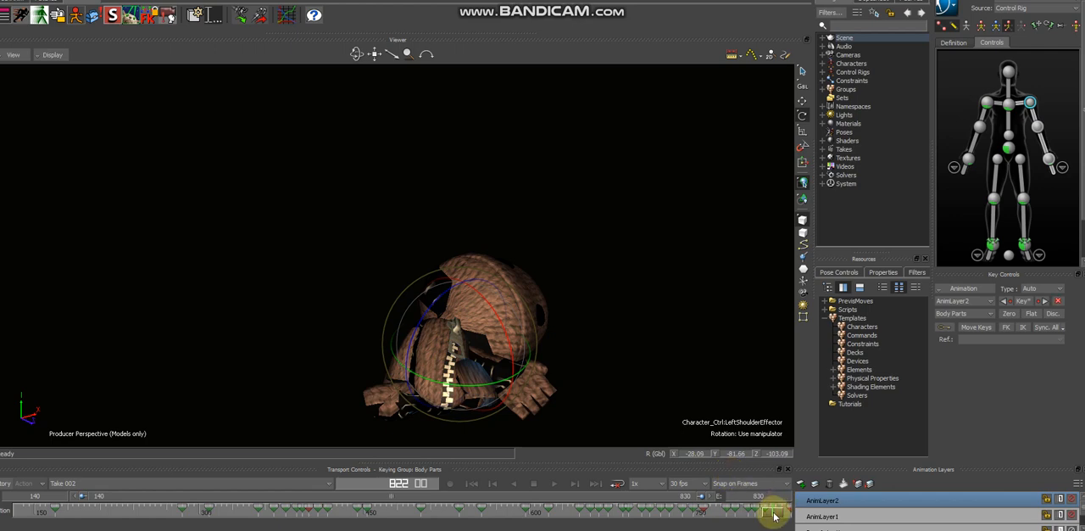
{"action": "left_click_drag", "start_coordinate": [772, 508], "coordinate": [779, 509]}
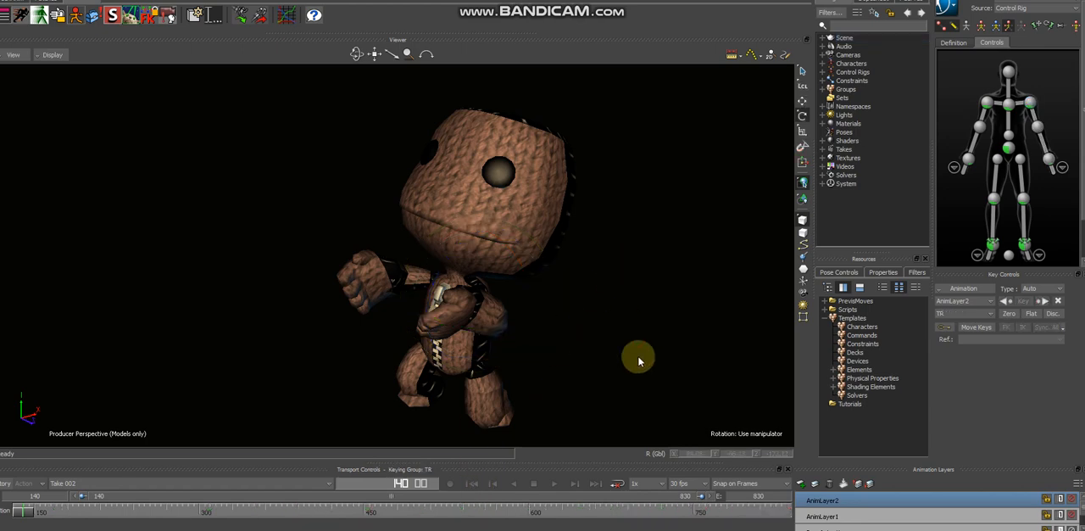
{"action": "mouse_move", "coordinate": [603, 307]}
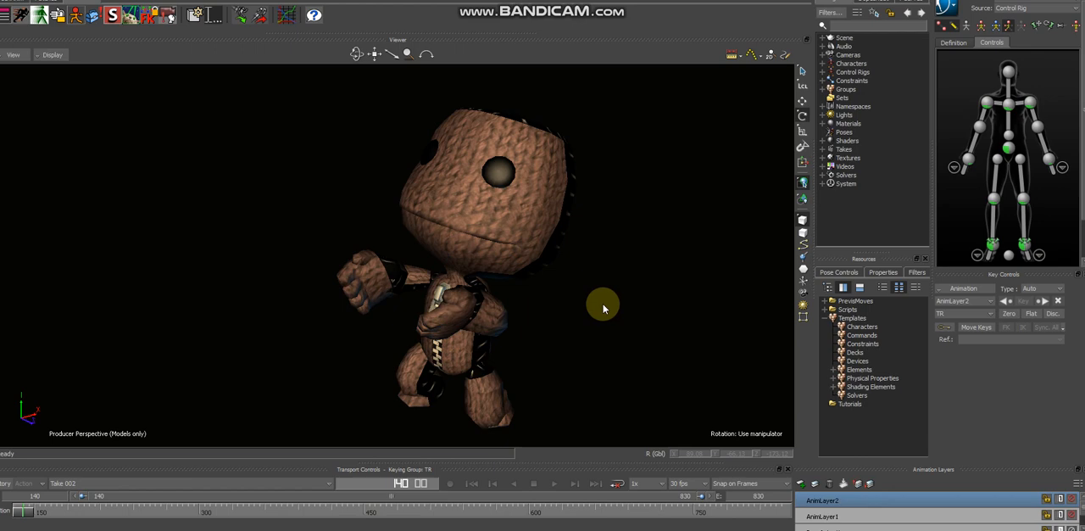
{"action": "mouse_move", "coordinate": [585, 322]}
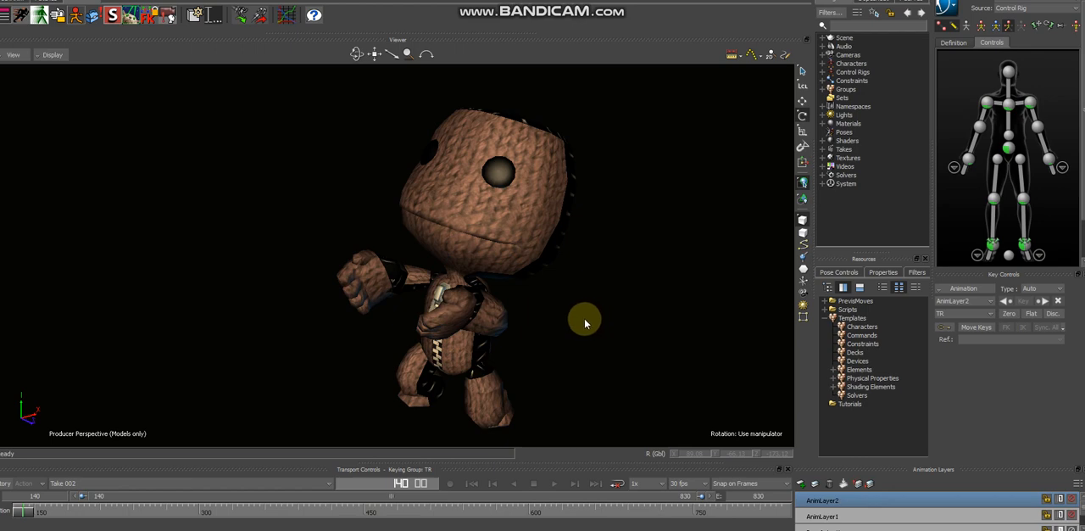